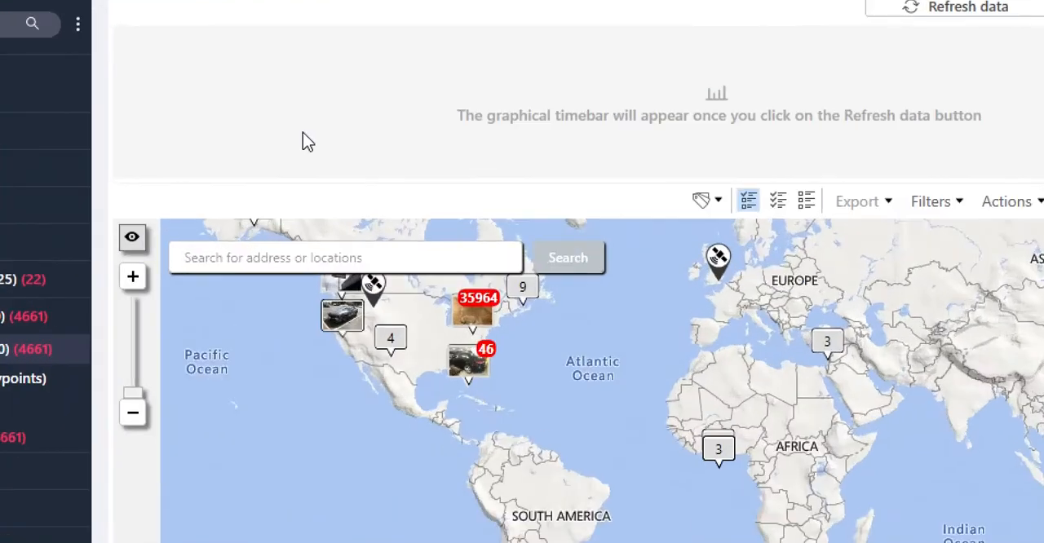
- Start the Carve locations tool from Tools > Get more data (Carving)
{"action": "left_click", "coordinate": [236, 44]}
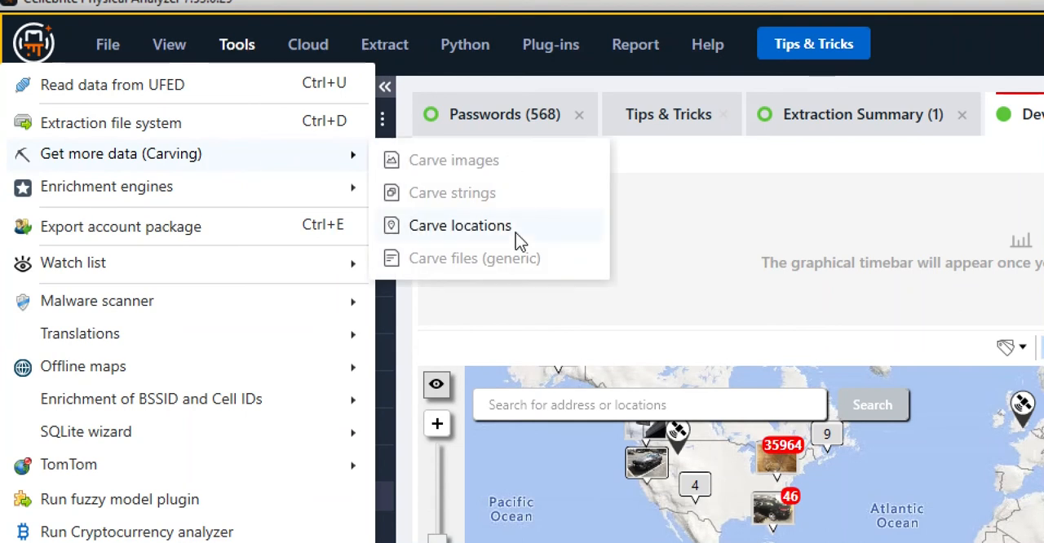
{"action": "left_click", "coordinate": [460, 225]}
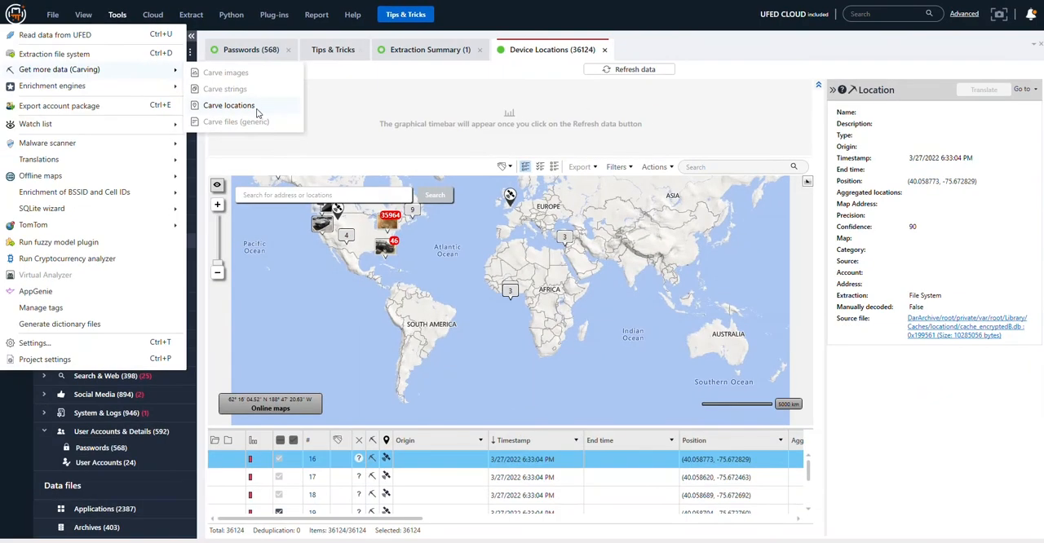
{"action": "mouse_move", "coordinate": [228, 104]}
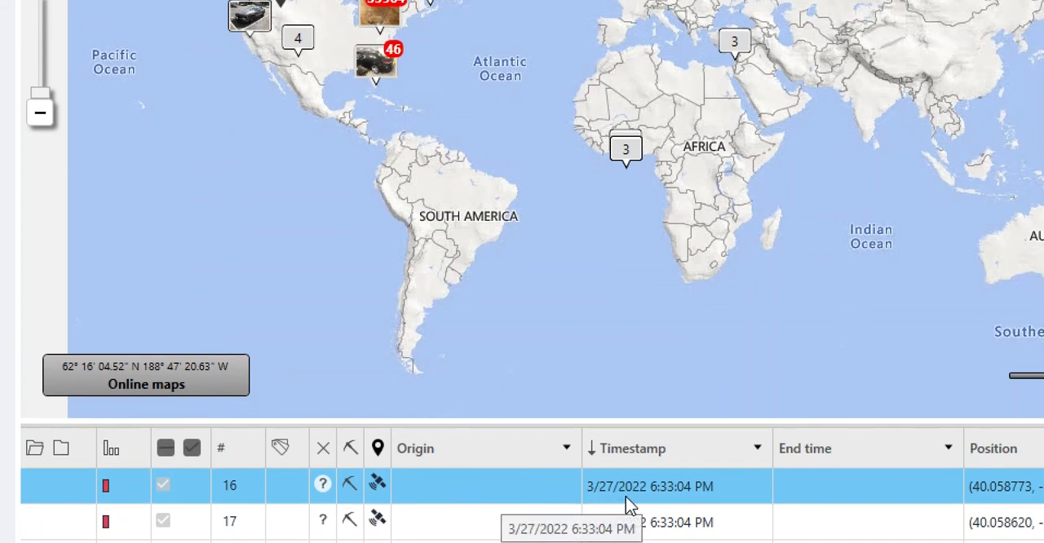
{"action": "mouse_move", "coordinate": [628, 505]}
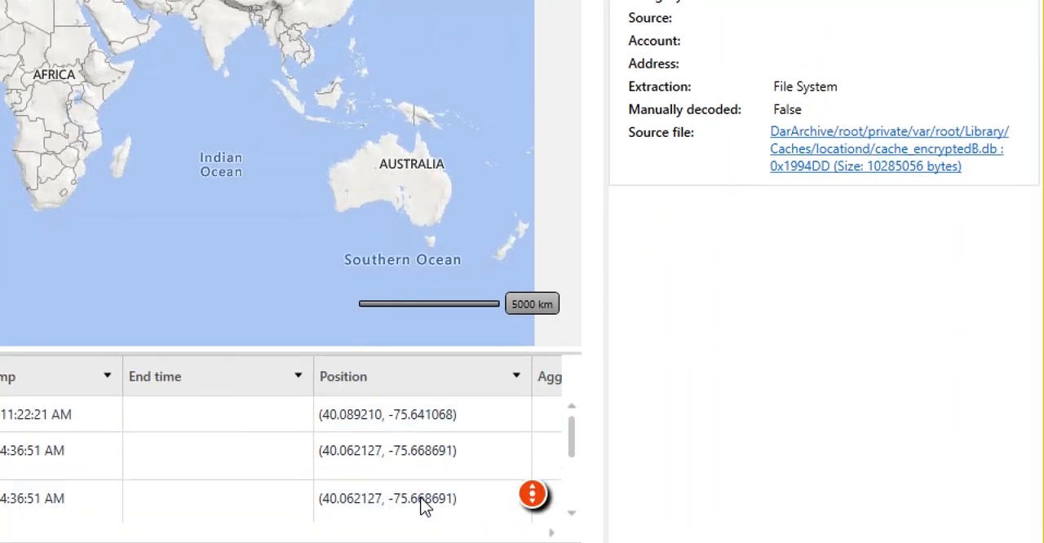
- Select carved location rows to reveal their Reminders and locationd source file paths
{"action": "left_click", "coordinate": [388, 464]}
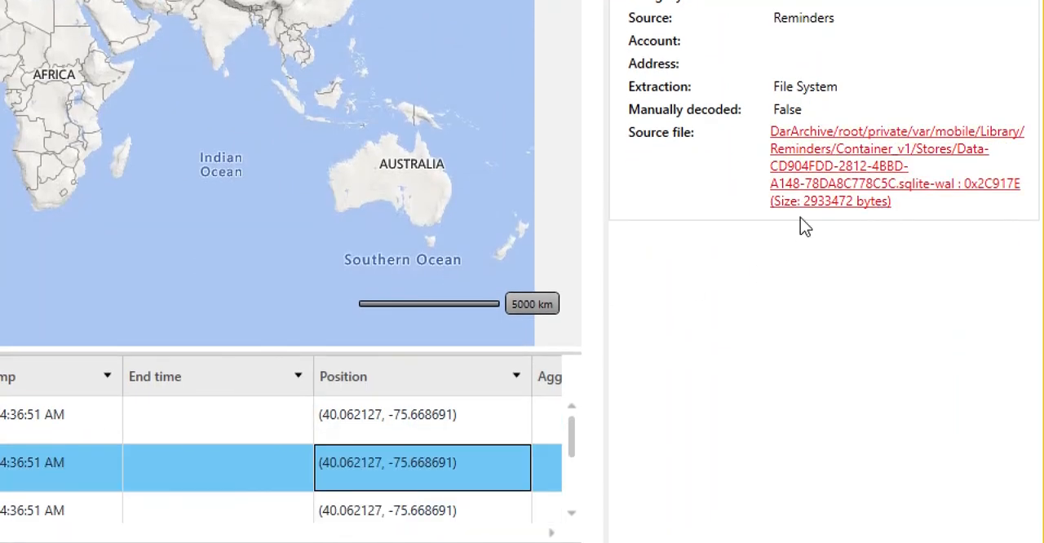
{"action": "left_click", "coordinate": [388, 415]}
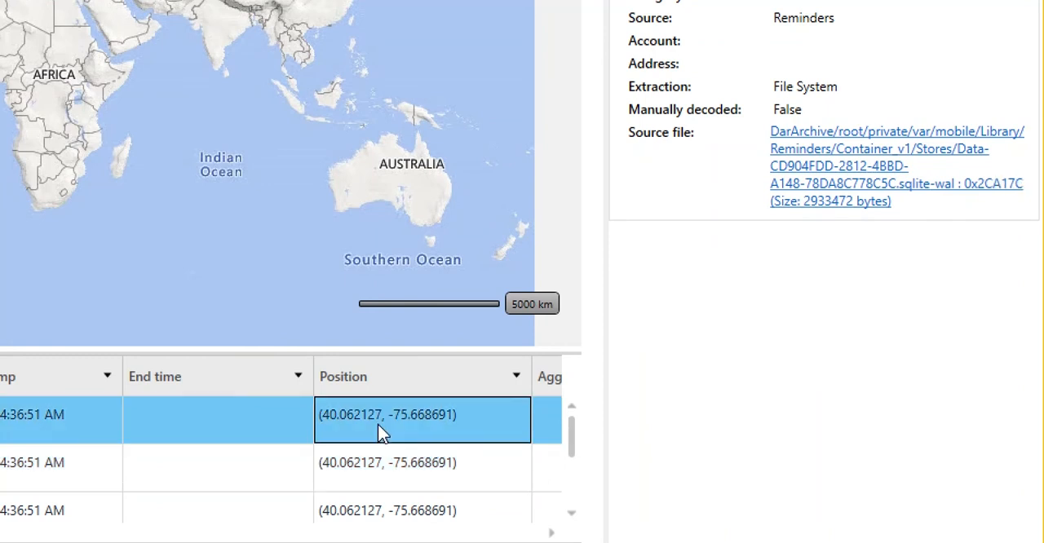